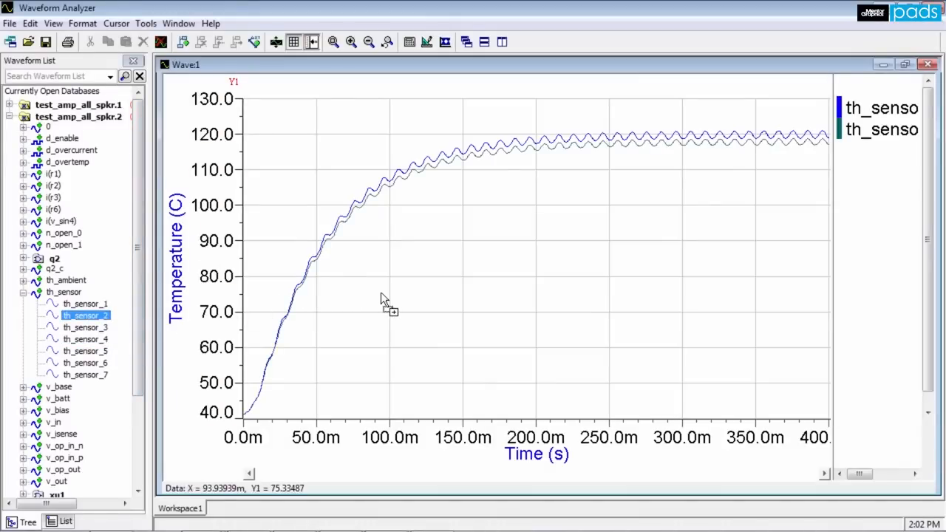
Drag th_sensor_3 from the waveform list onto the Wave:1 plot as a third curve.
left_click(86, 326)
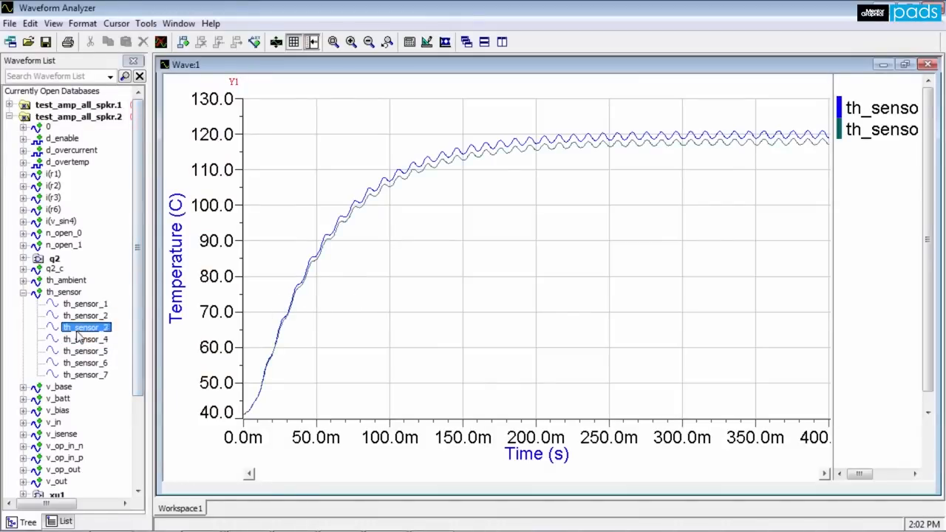
left_click_drag(85, 327, 259, 338)
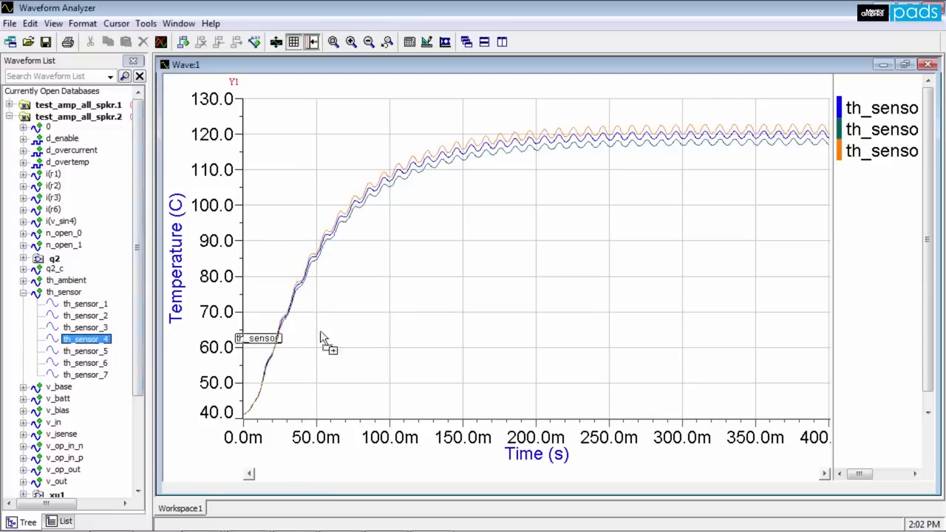